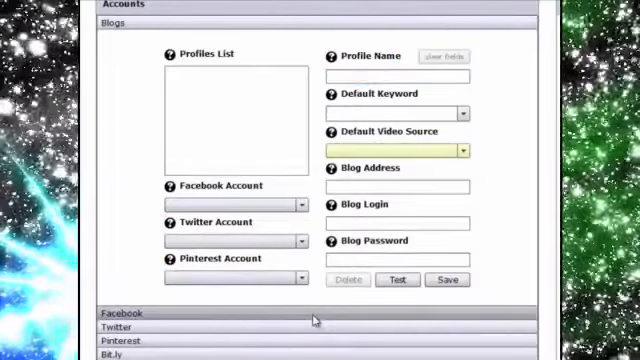
Expand the Twitter account section, then the Pinterest section, in Settings > Accounts.
left_click(116, 327)
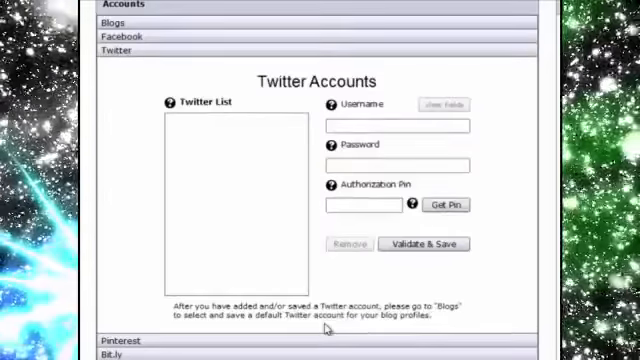
left_click(120, 341)
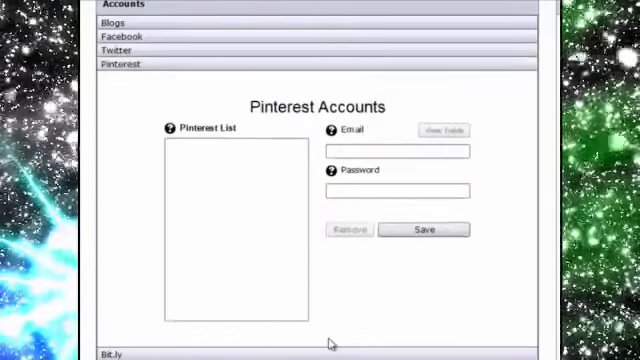
mouse_move(345, 352)
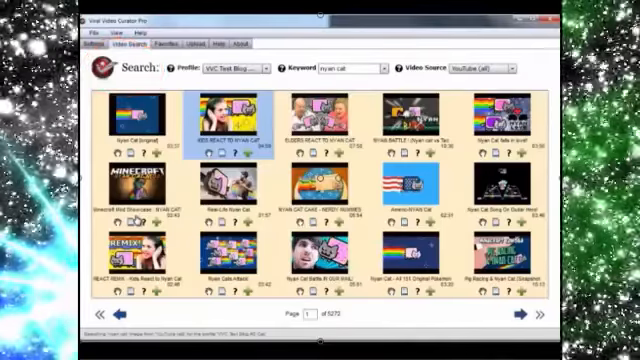
Switch to another blog profile and search YouTube for jazz videos.
left_click(495, 63)
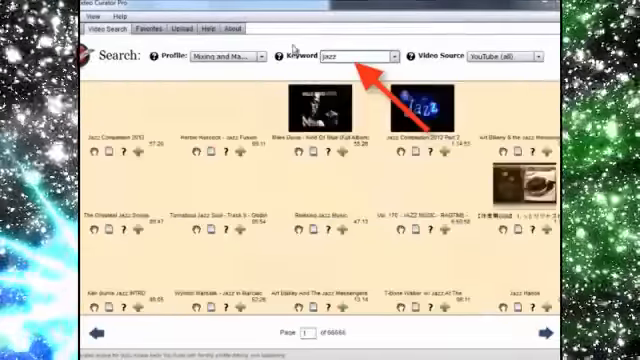
Enter 'funk jazz fusion', then pick the saved 'nyan cat' keyword from the keyword history.
type("funk jazz fusion")
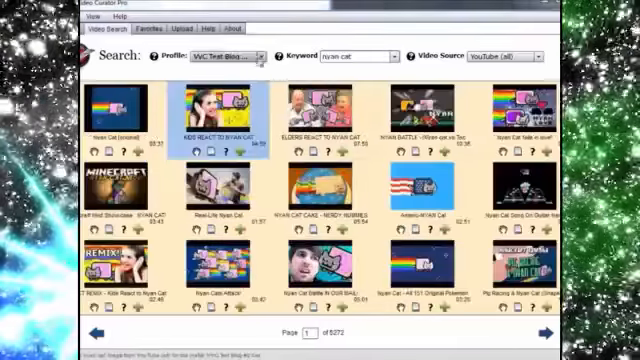
left_click(364, 55)
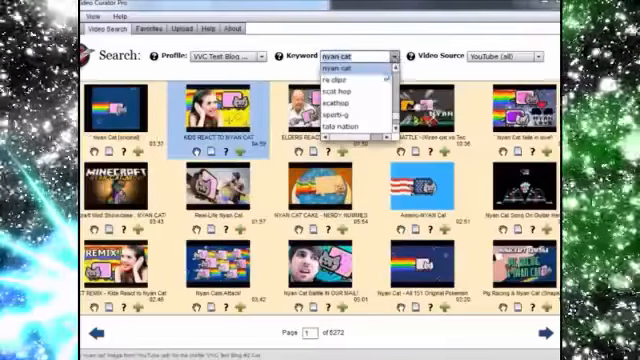
left_click(345, 77)
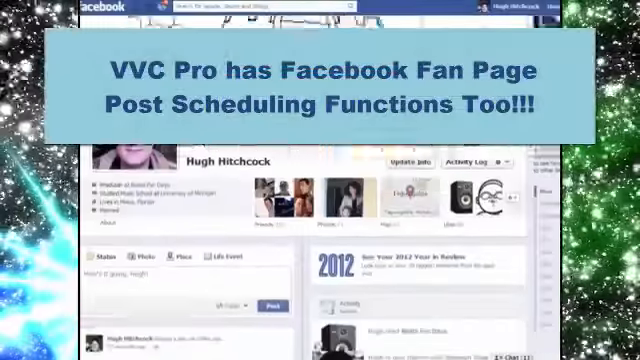
Scroll the Facebook profile to reach the Groove-Phonic Mastering fan page.
scroll("down", 3)
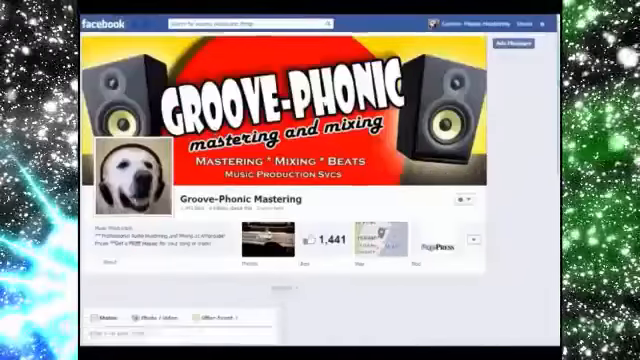
scroll("down", 3)
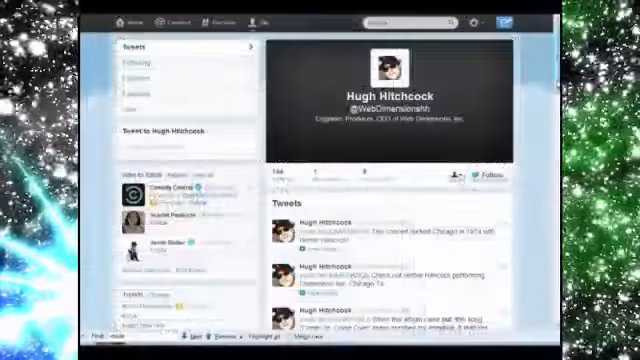
Scroll to the concert tweet and expand its Herbie Hancock Chameleon video.
scroll("down", 3)
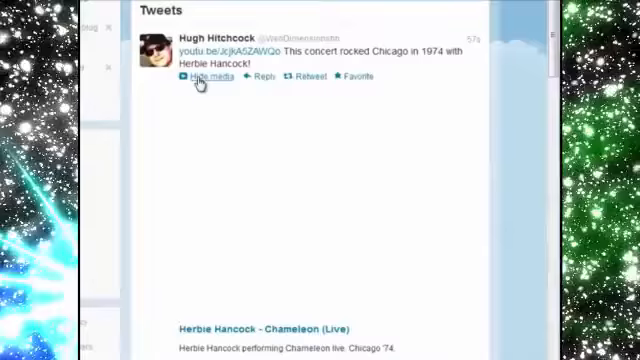
left_click(206, 76)
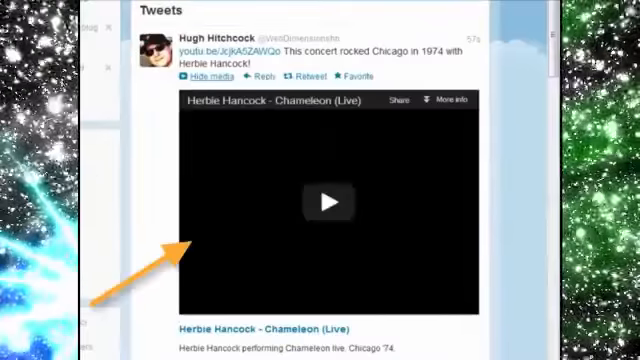
left_click(330, 200)
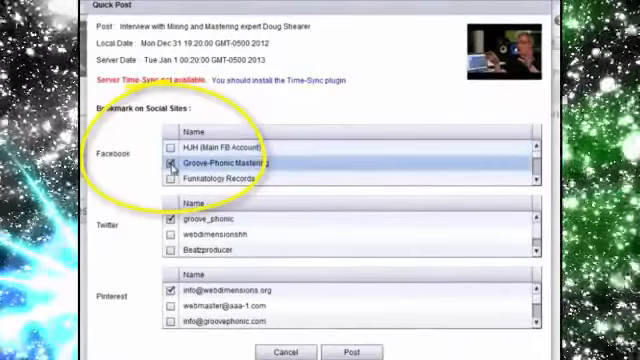
Post the Doug Shearer interview, sharing to Beats For Days and groove_phonic, and view it.
scroll("down", 3)
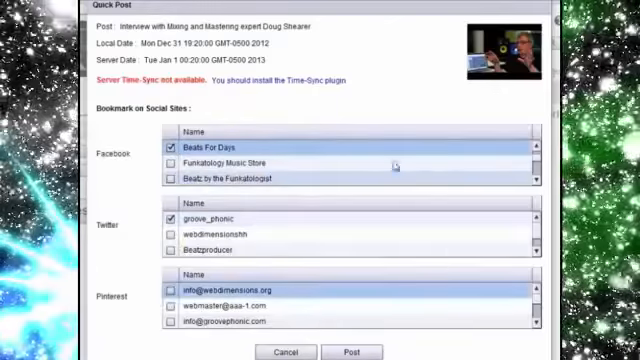
left_click(352, 351)
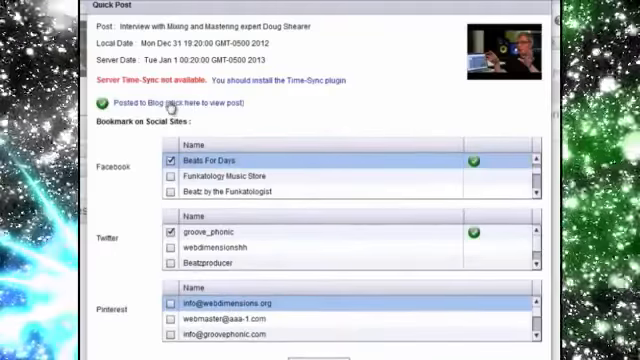
left_click(213, 101)
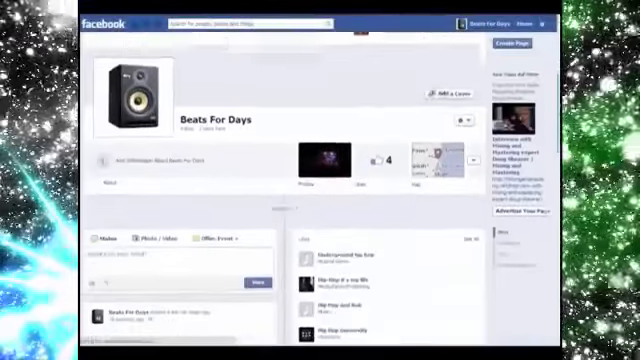
Scroll the Beats For Days timeline down to the shared Doug Shearer interview post.
scroll("down", 3)
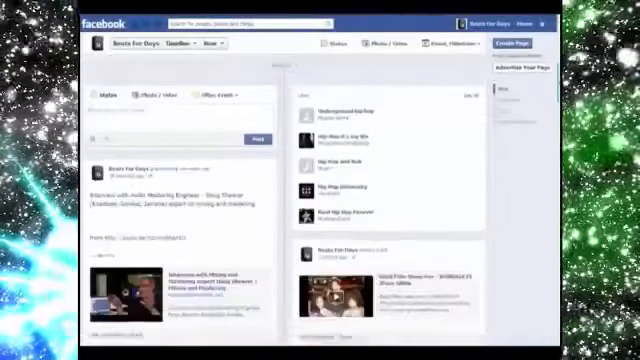